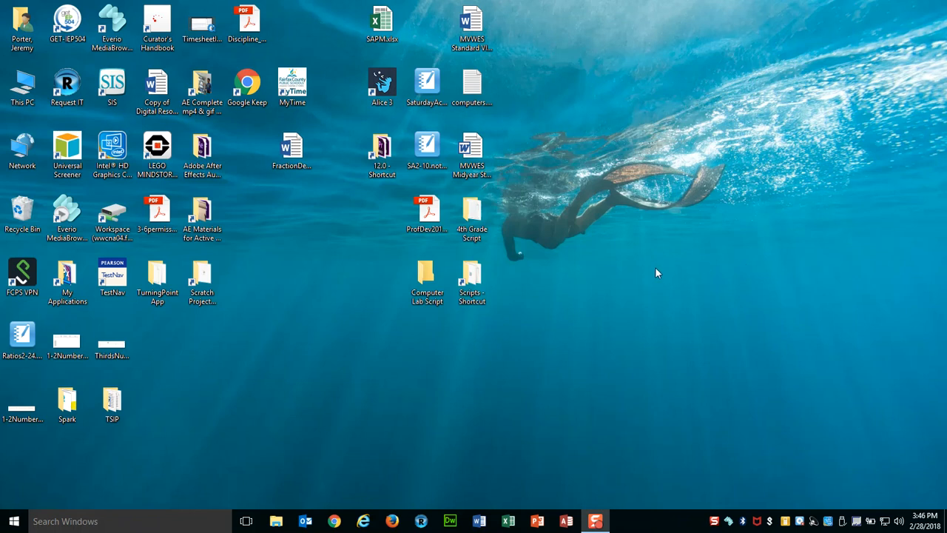
mouse_move(86, 510)
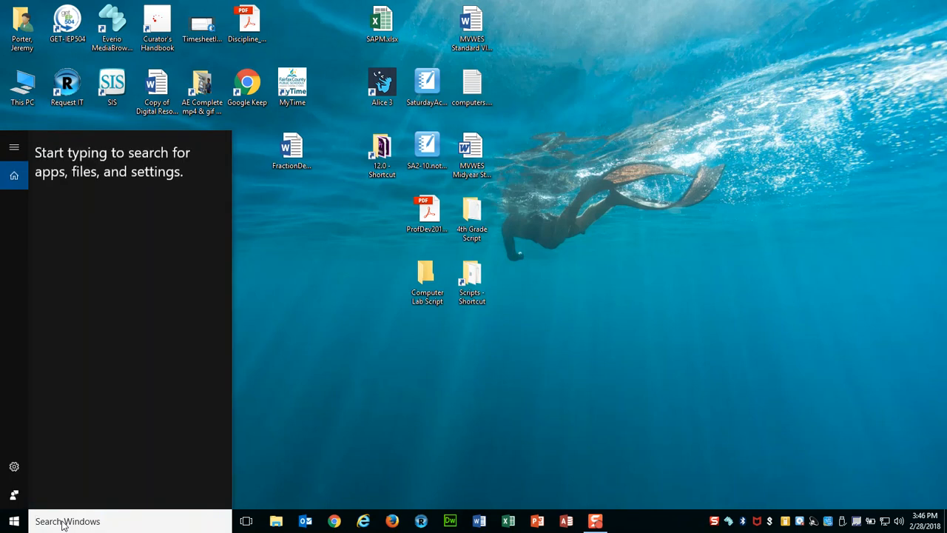
Search Windows for 'printer' so Devices and Printers appears as the best match.
text(printer)
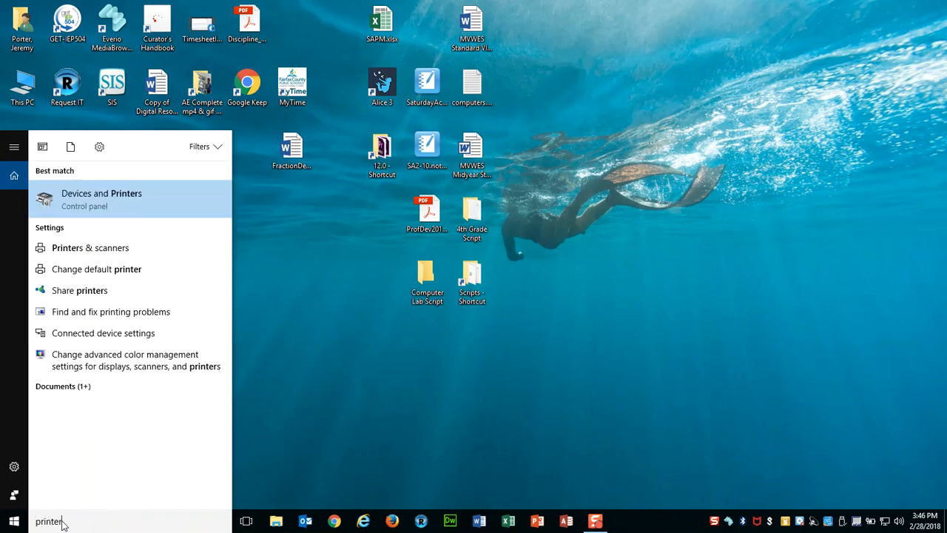
mouse_move(97, 214)
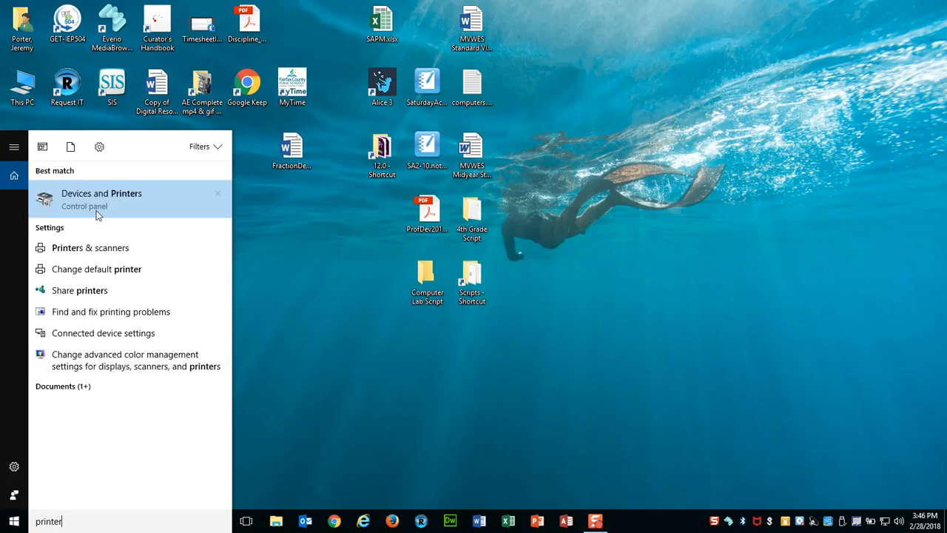
mouse_move(96, 269)
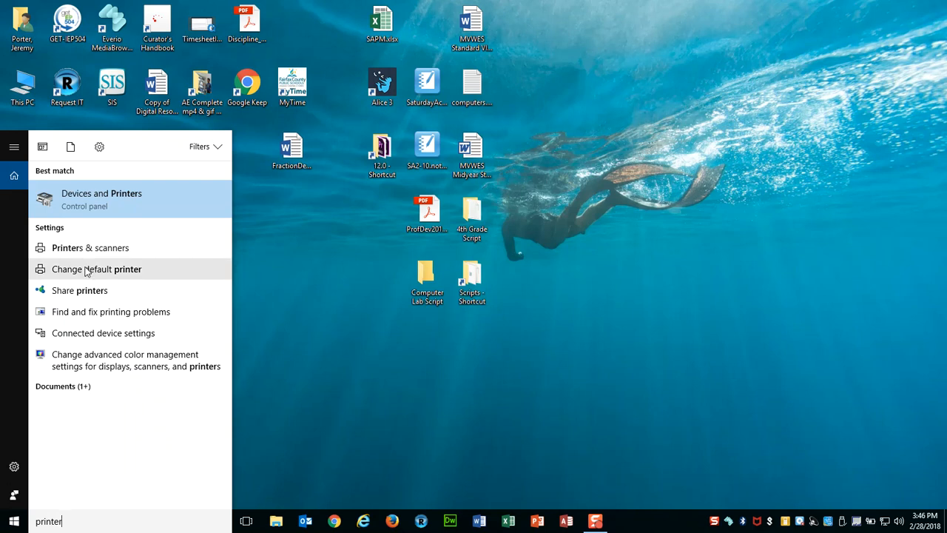
mouse_move(91, 248)
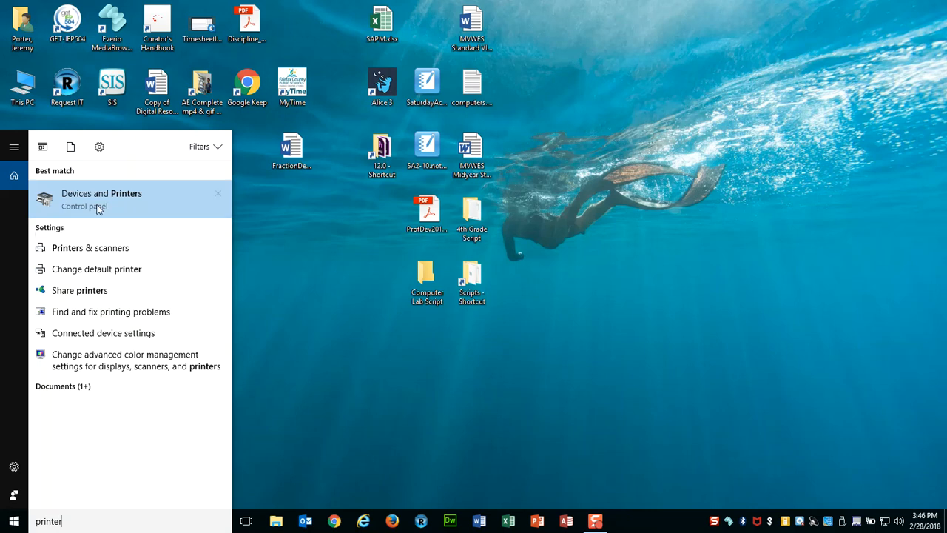
Open Devices and Printers and bring up the Second Floor Workroom Ricoh printer's context menu.
click(102, 199)
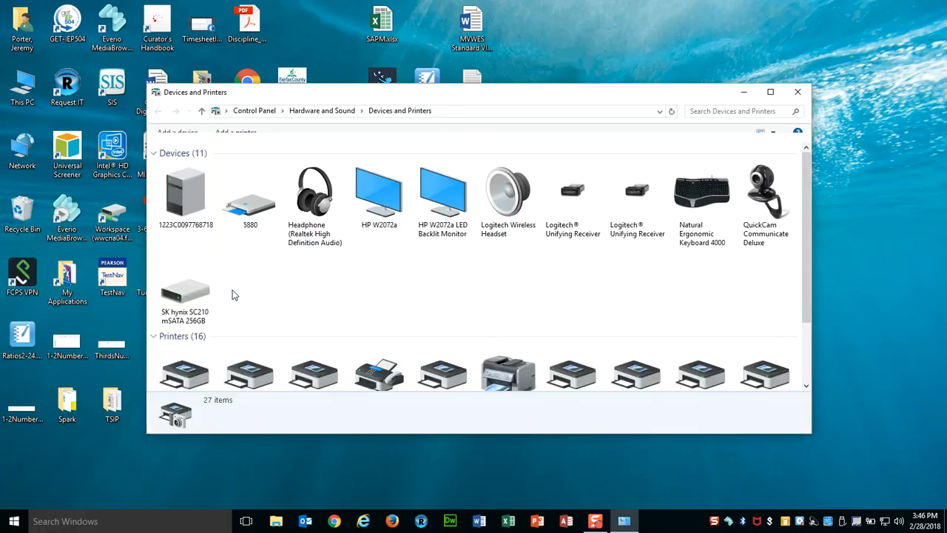
scroll(down, 3)
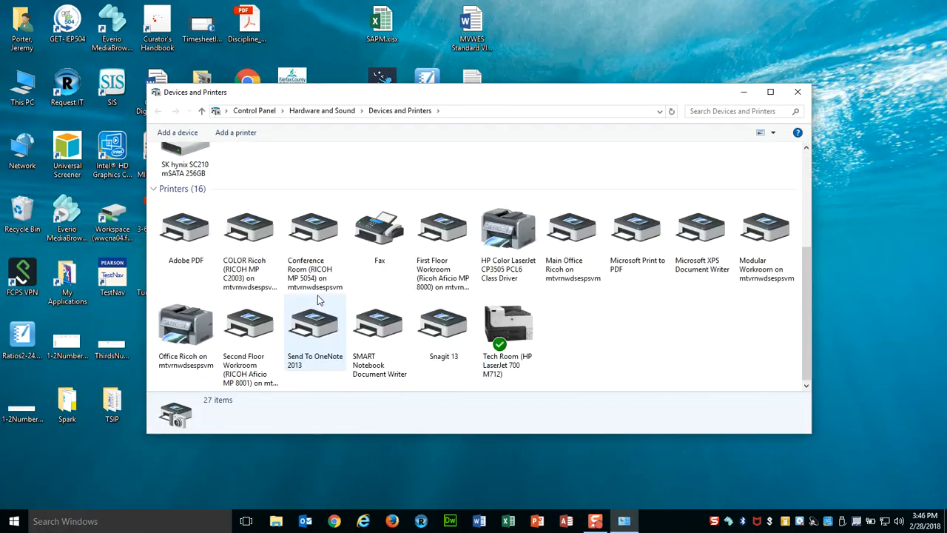
mouse_move(249, 326)
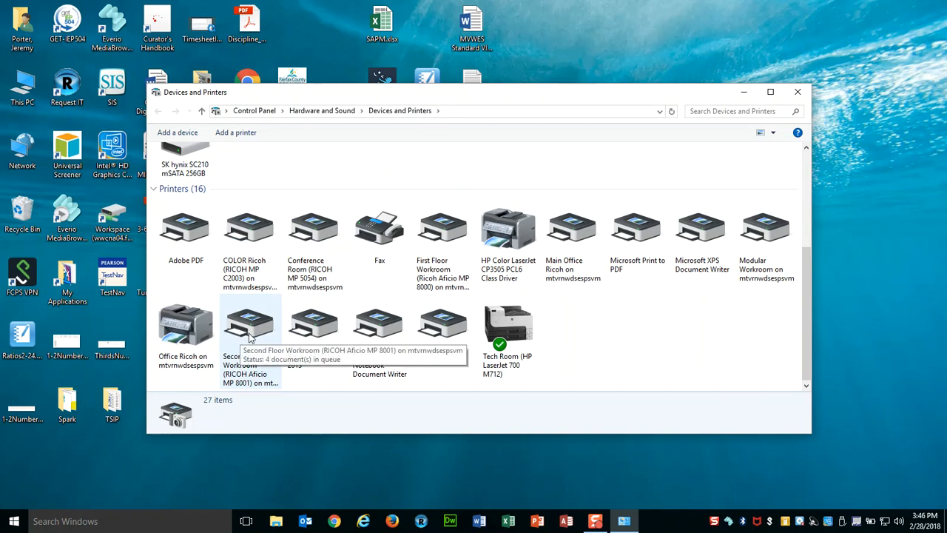
right_click(250, 326)
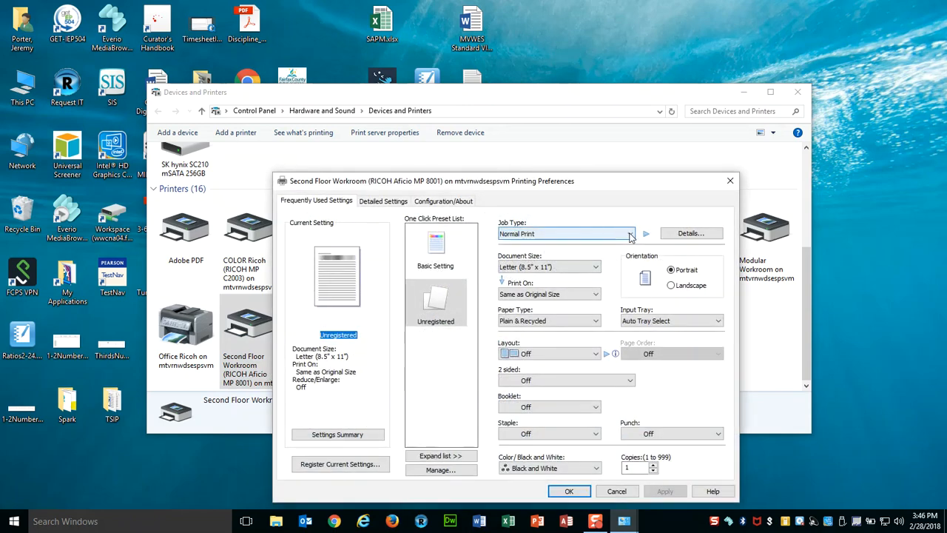
Choose Locked Print from the Job Type dropdown.
click(629, 233)
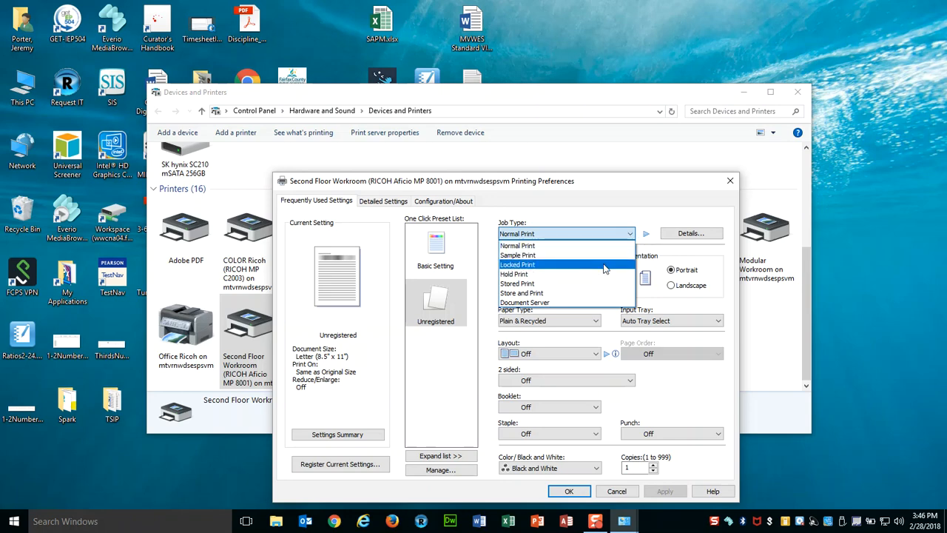
click(518, 264)
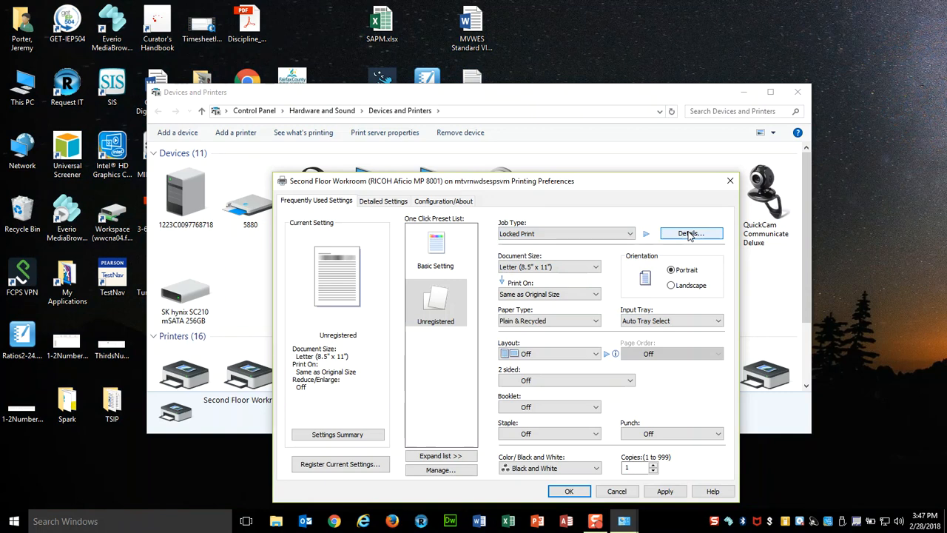
In the Locked Print details, set User ID to Windows Login Name.
click(690, 233)
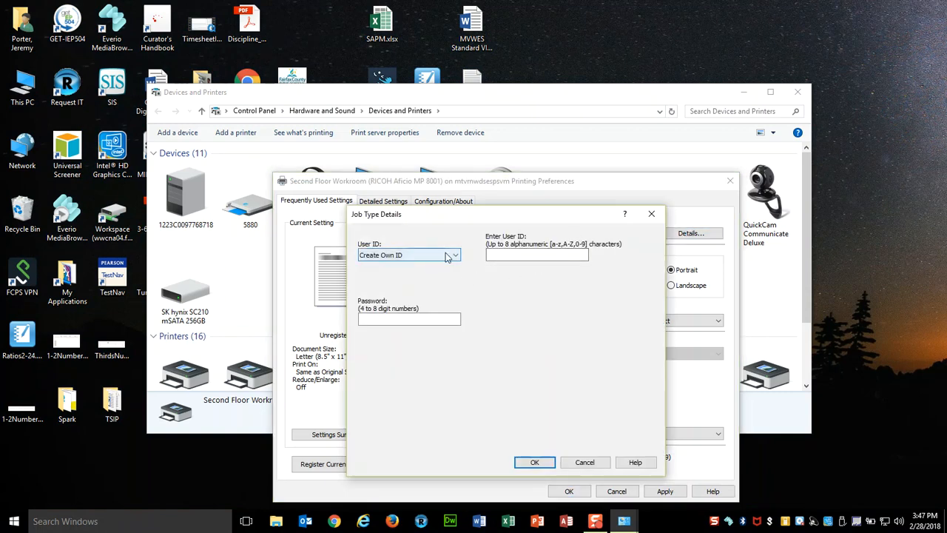
click(455, 254)
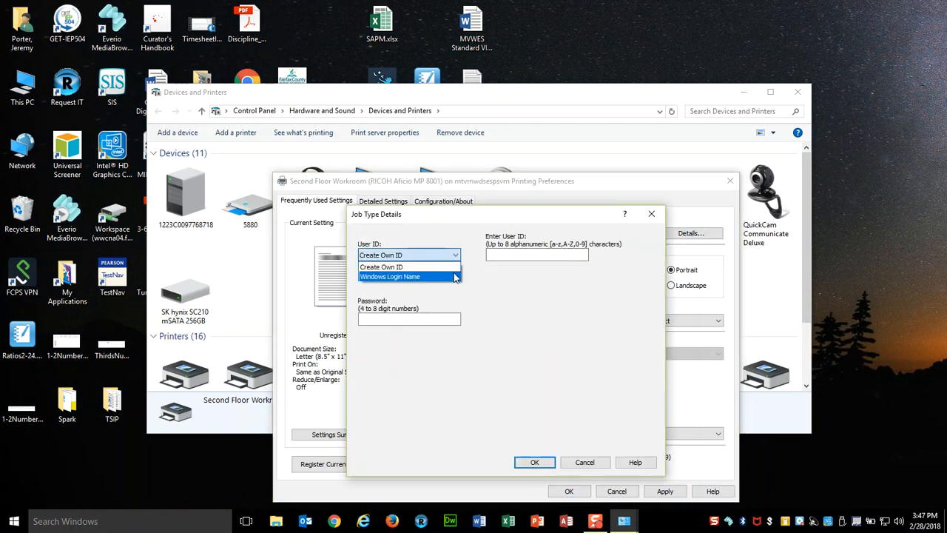
click(389, 276)
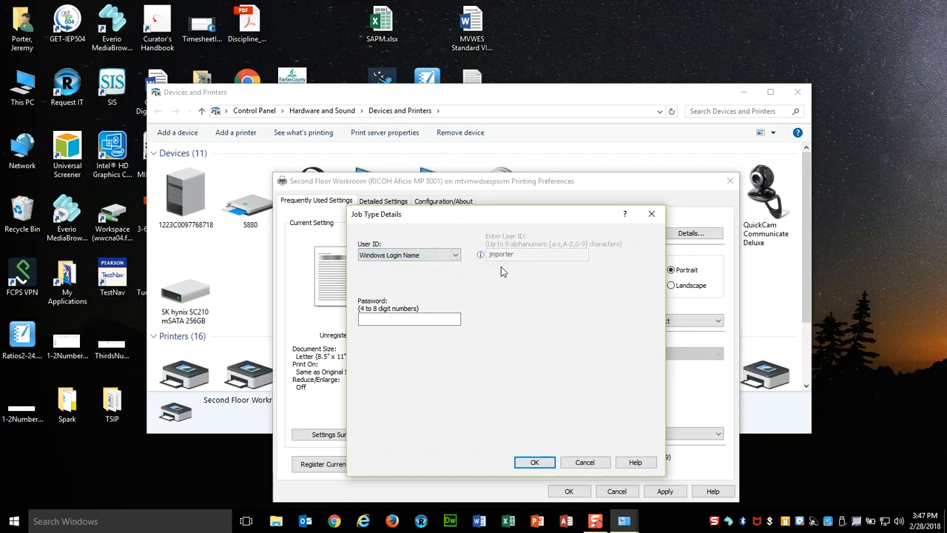
Enter a four-digit password and confirm the Locked Print details.
click(408, 318)
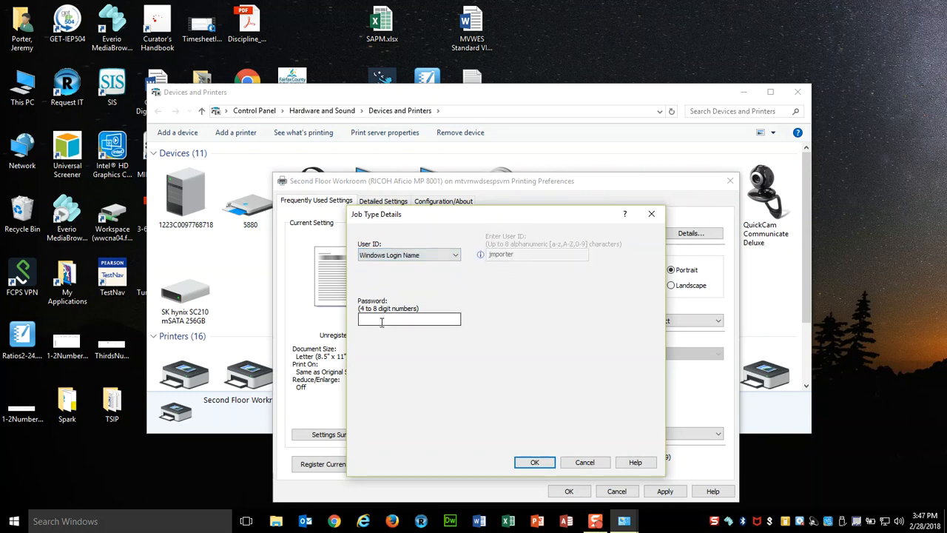
click(409, 319)
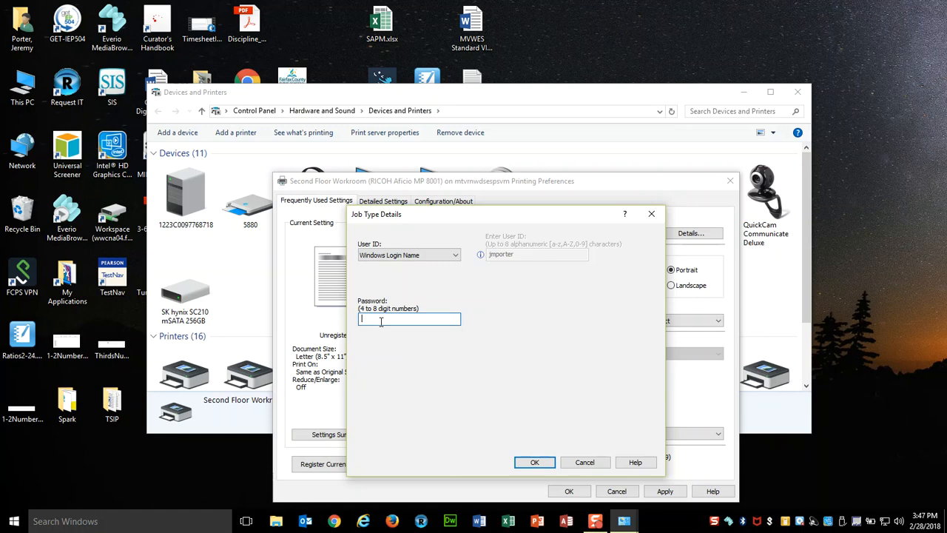
text(****)
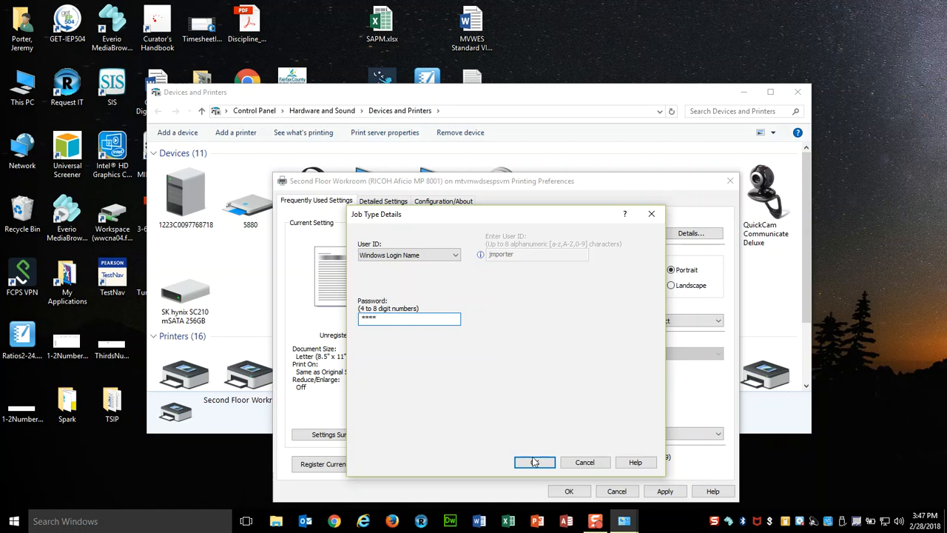
click(534, 461)
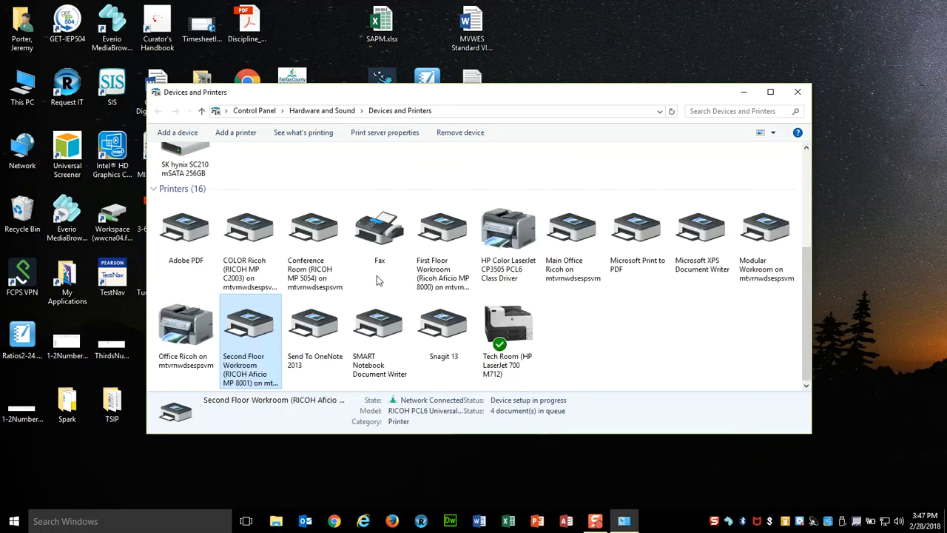
mouse_move(249, 322)
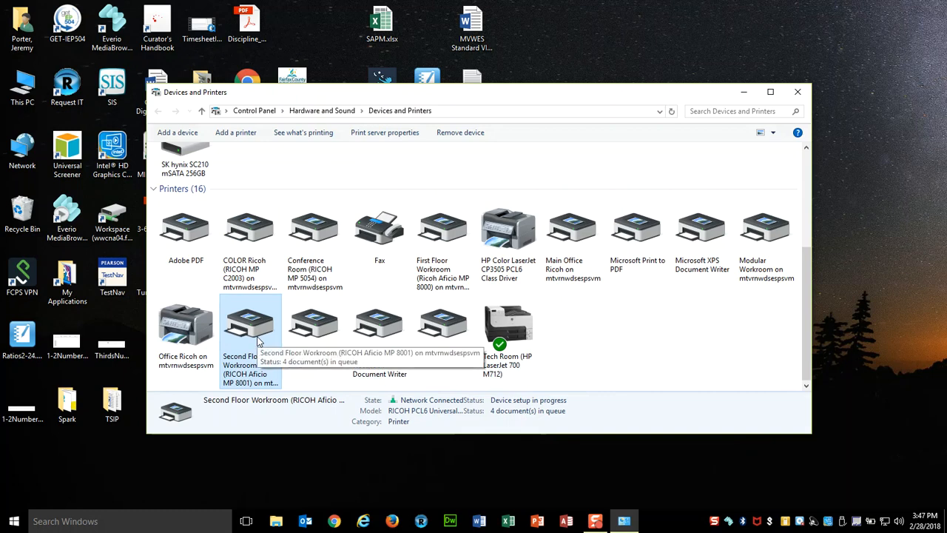